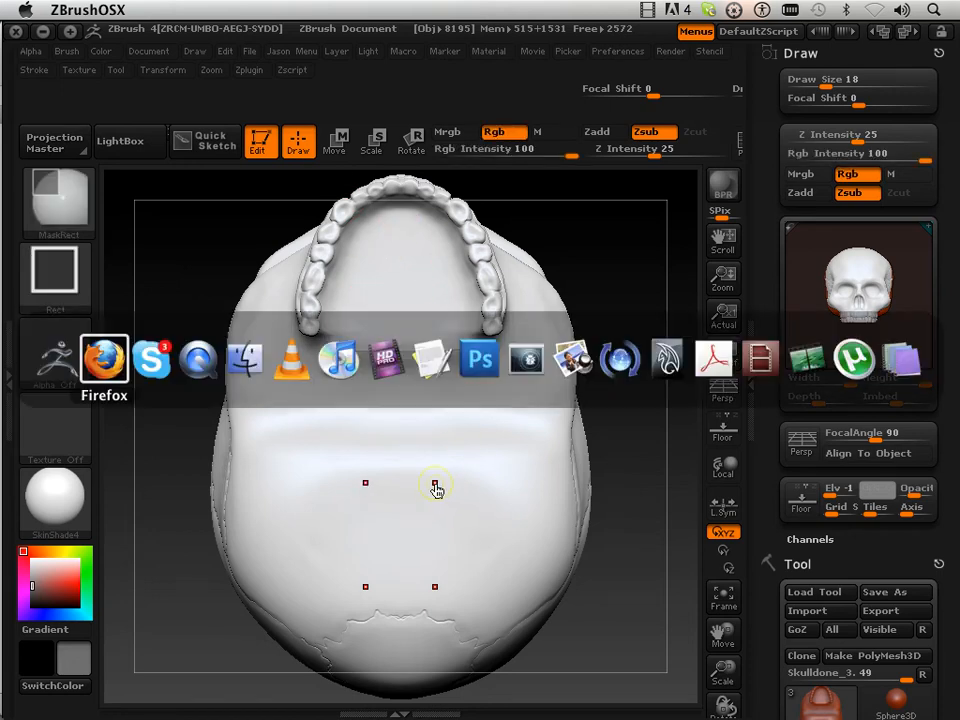
# Switch from the ZBrush skull to the DataFace facial-expression site in Firefox
pyautogui.click(104, 360)
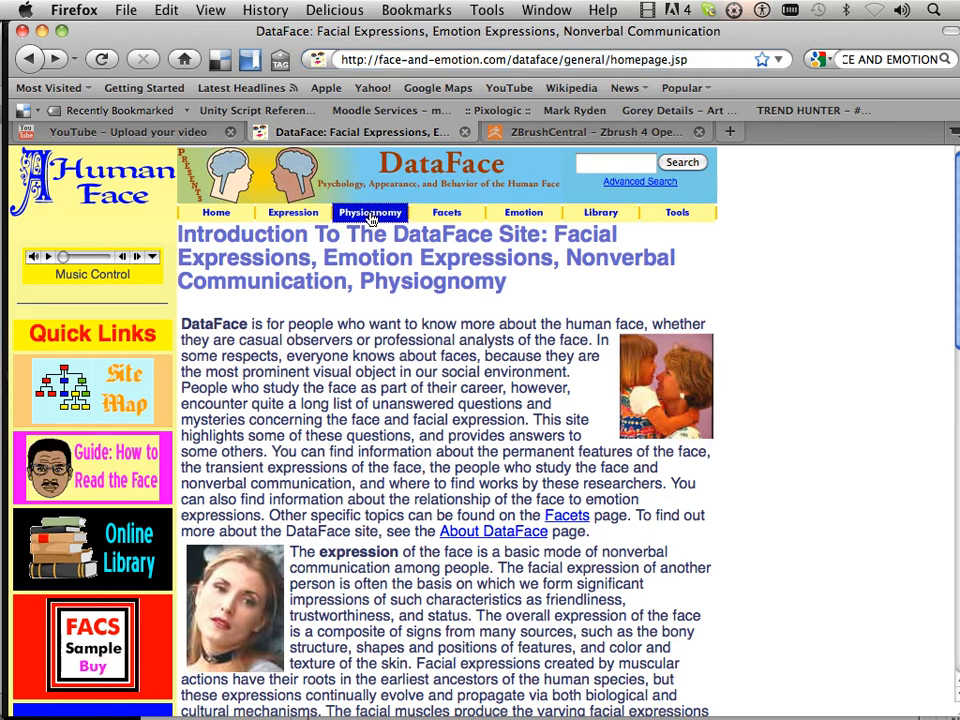
# Go through Physiognomy and the cranium diagram to DataFace's 'More Views of the Skull' page
pyautogui.click(369, 212)
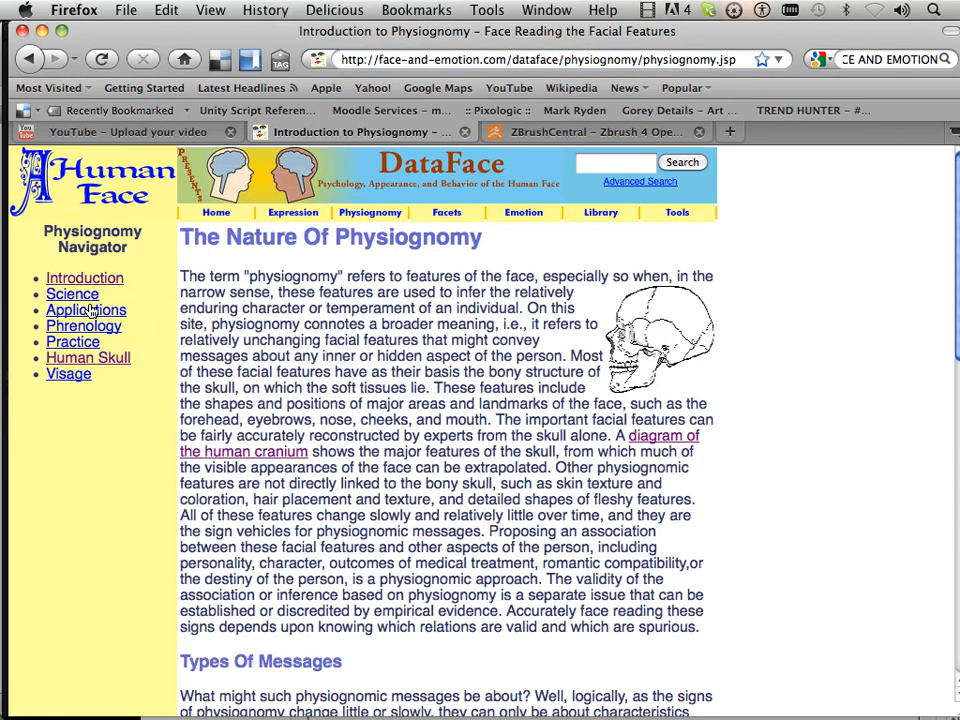
pyautogui.click(88, 357)
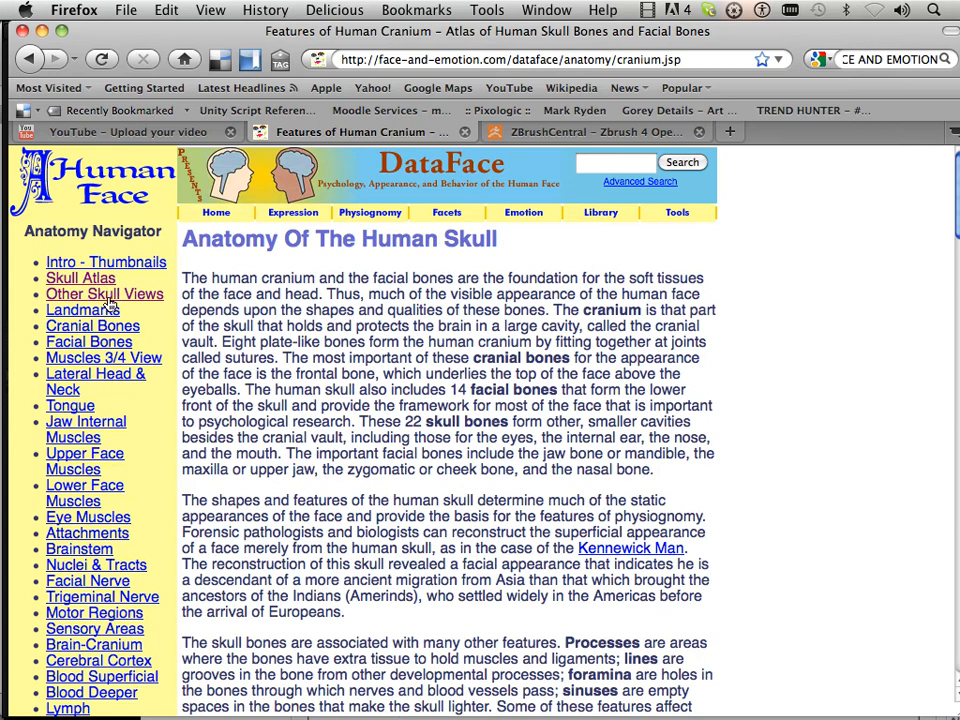
pyautogui.click(104, 293)
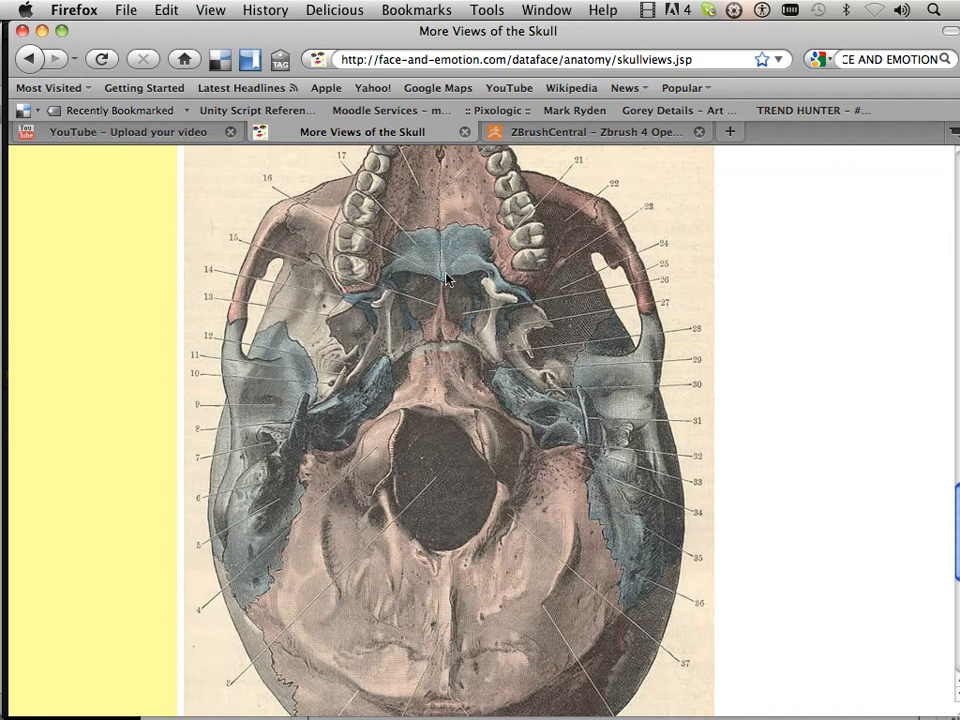
pyautogui.moveTo(307, 445)
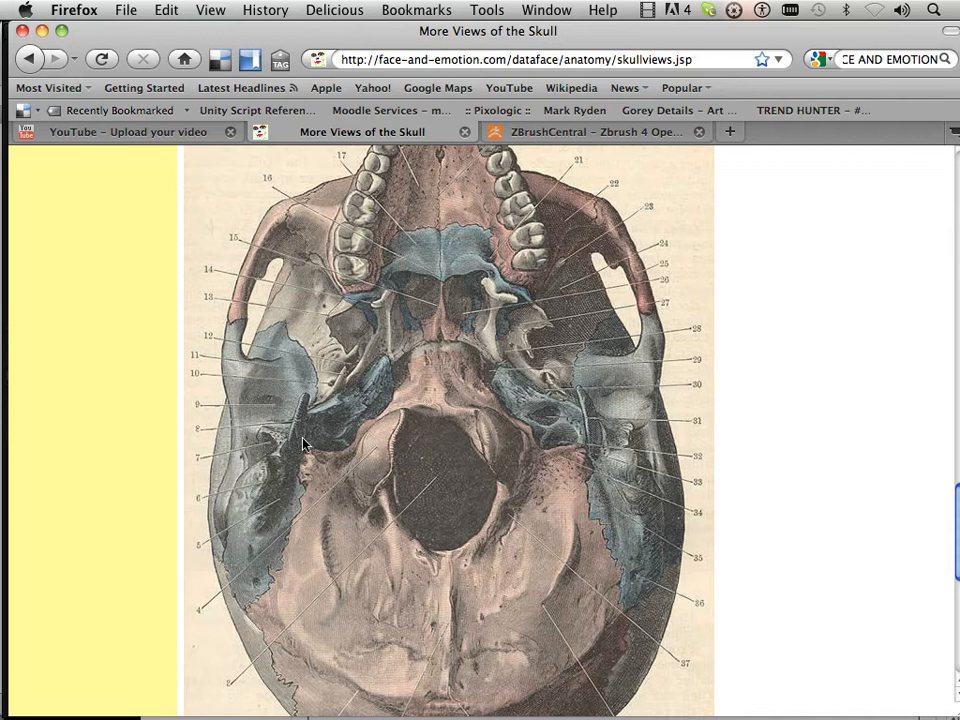
pyautogui.moveTo(543, 435)
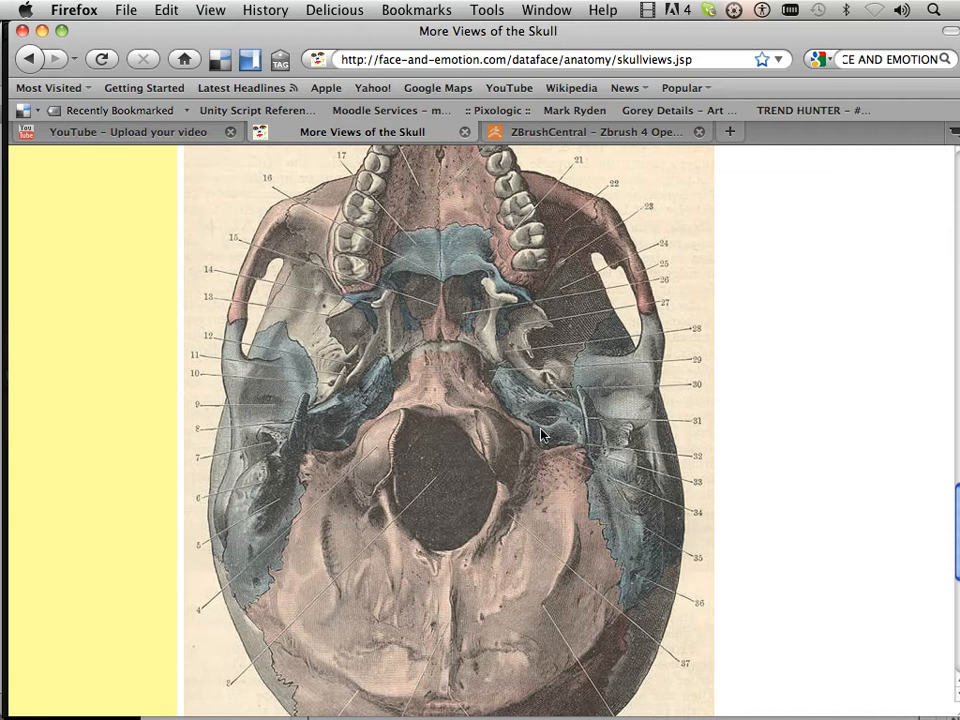
pyautogui.moveTo(448, 555)
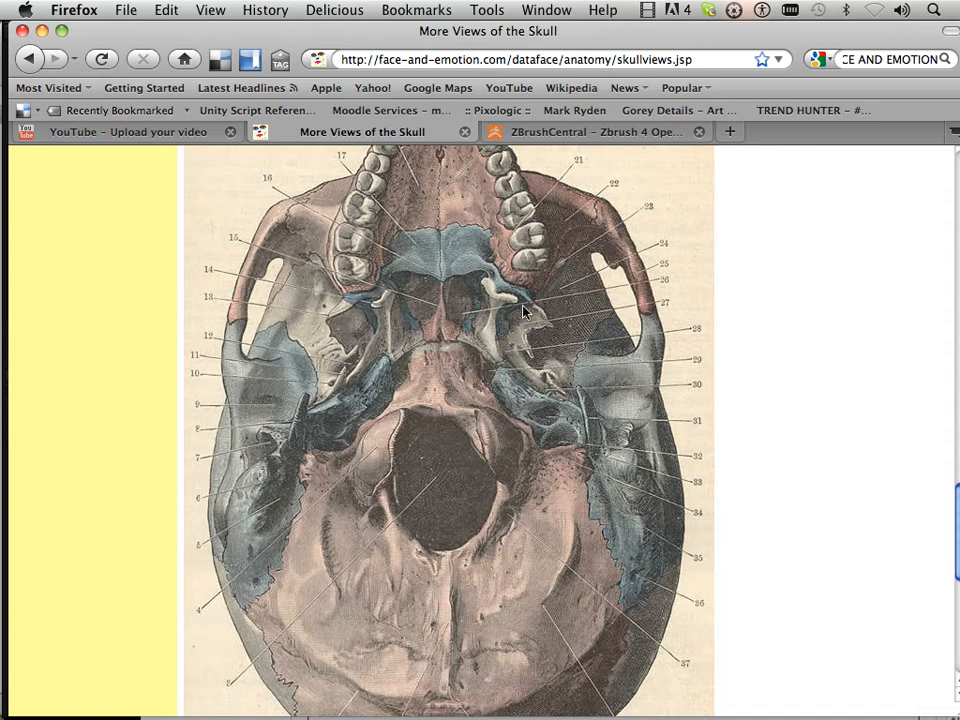
pyautogui.moveTo(453, 305)
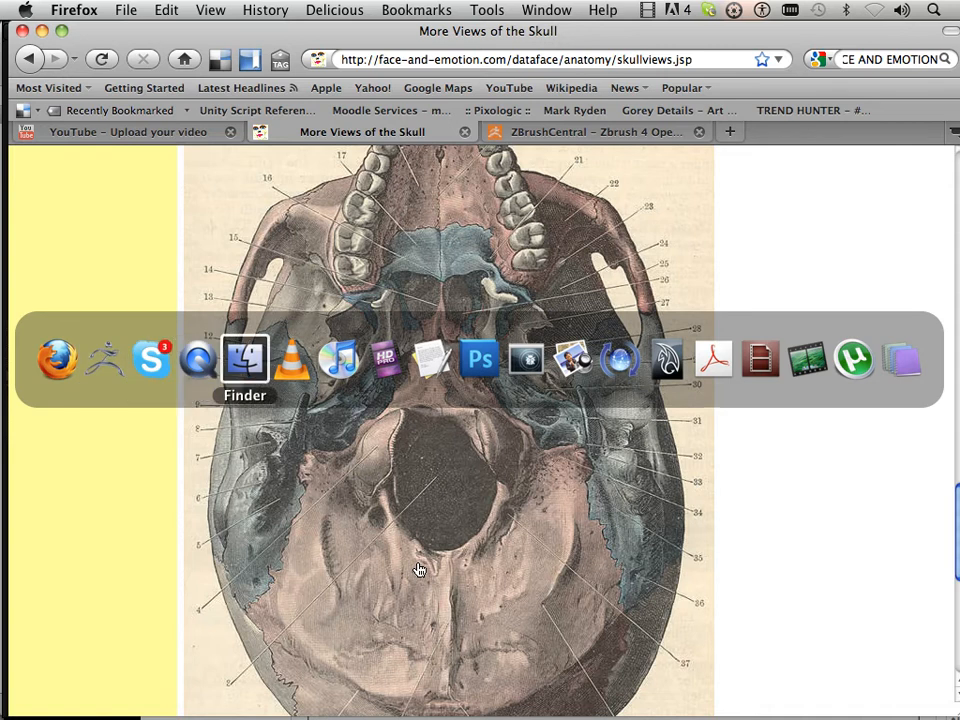
pyautogui.moveTo(667, 358)
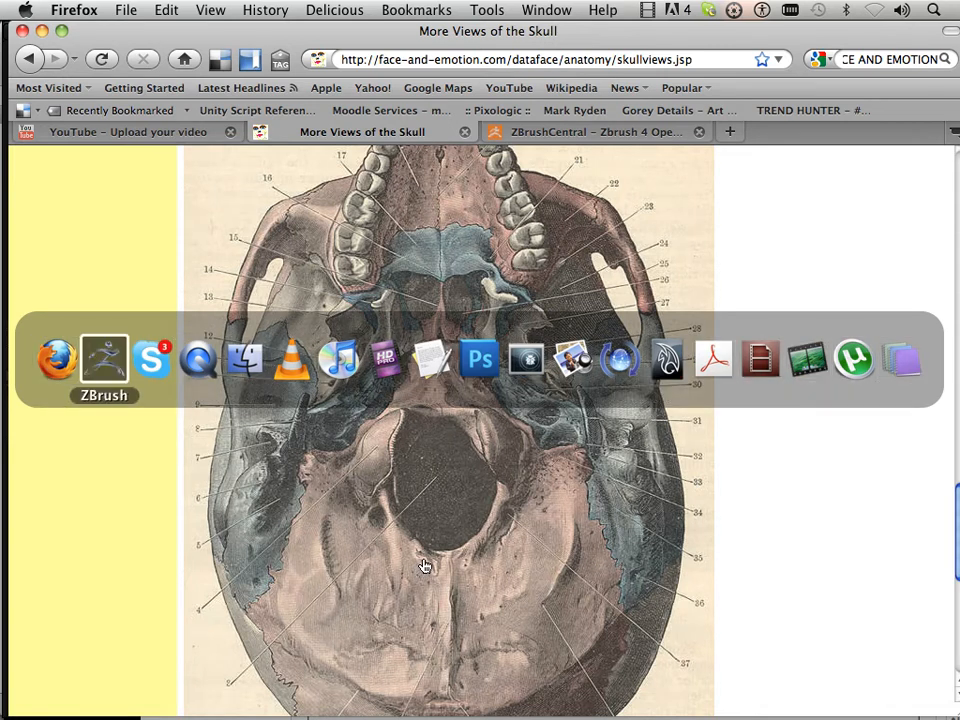
# Return to ZBrush and build a rounded mound on the skull base with the Standard brush
pyautogui.click(104, 358)
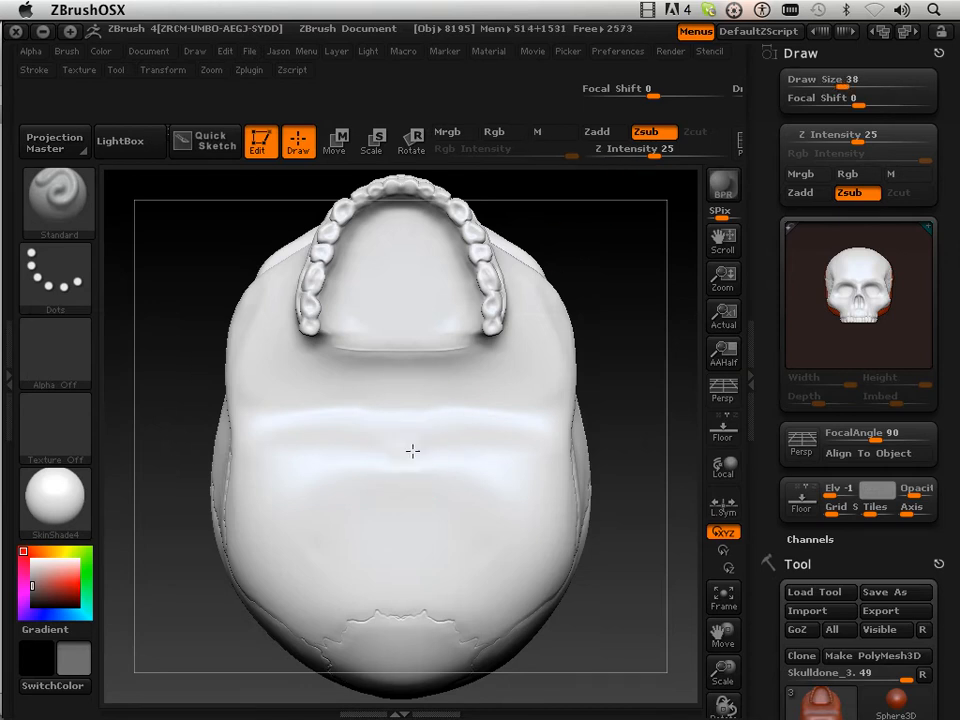
pyautogui.click(412, 481)
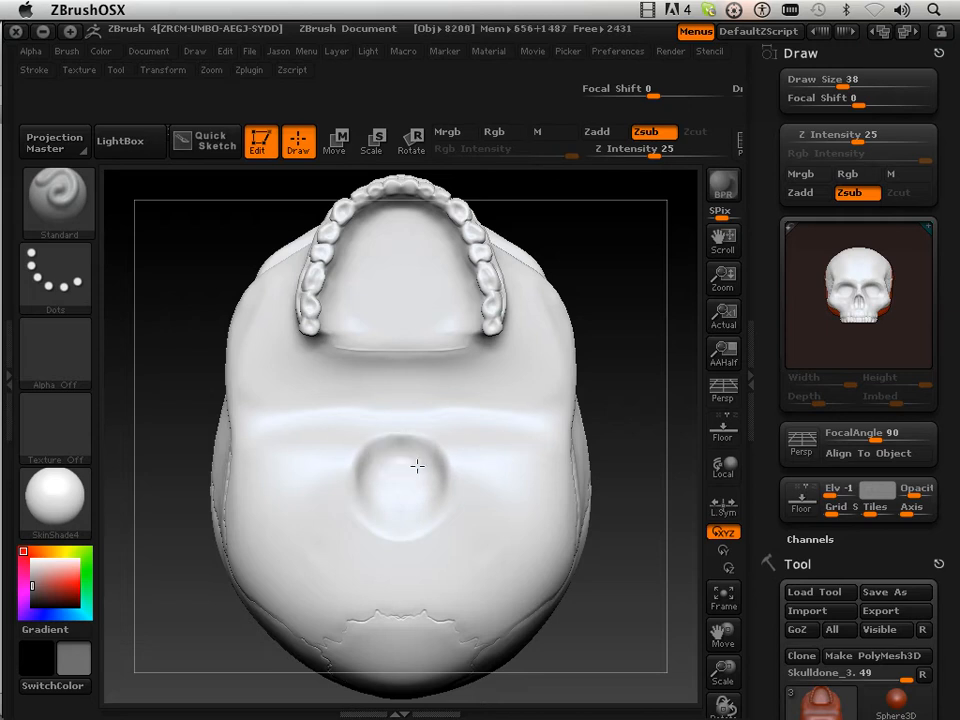
pyautogui.click(417, 466)
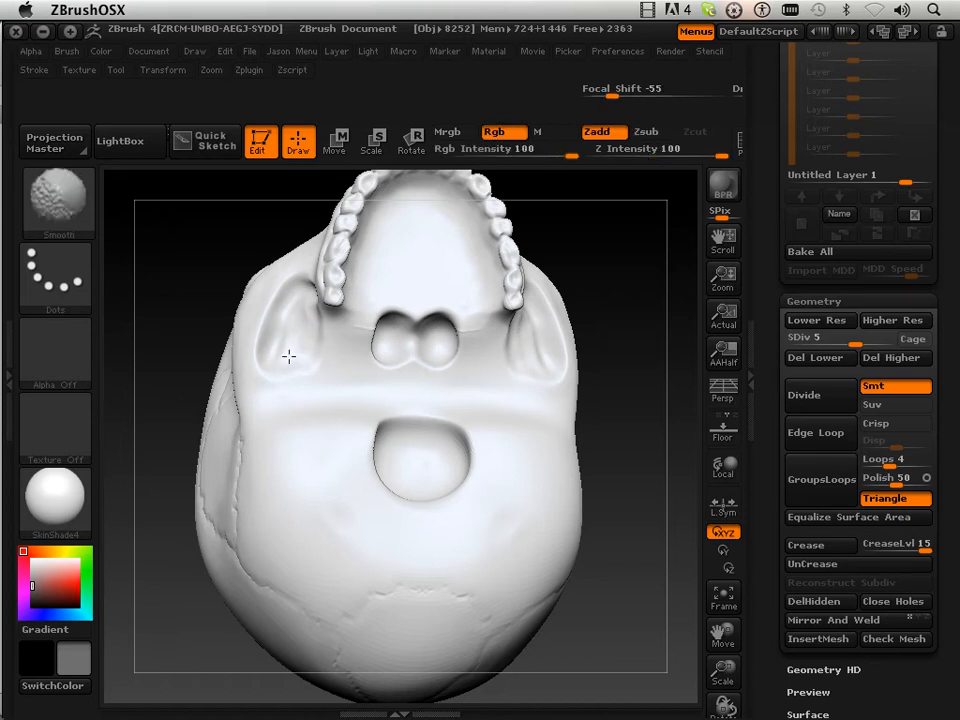
pyautogui.moveTo(312, 304)
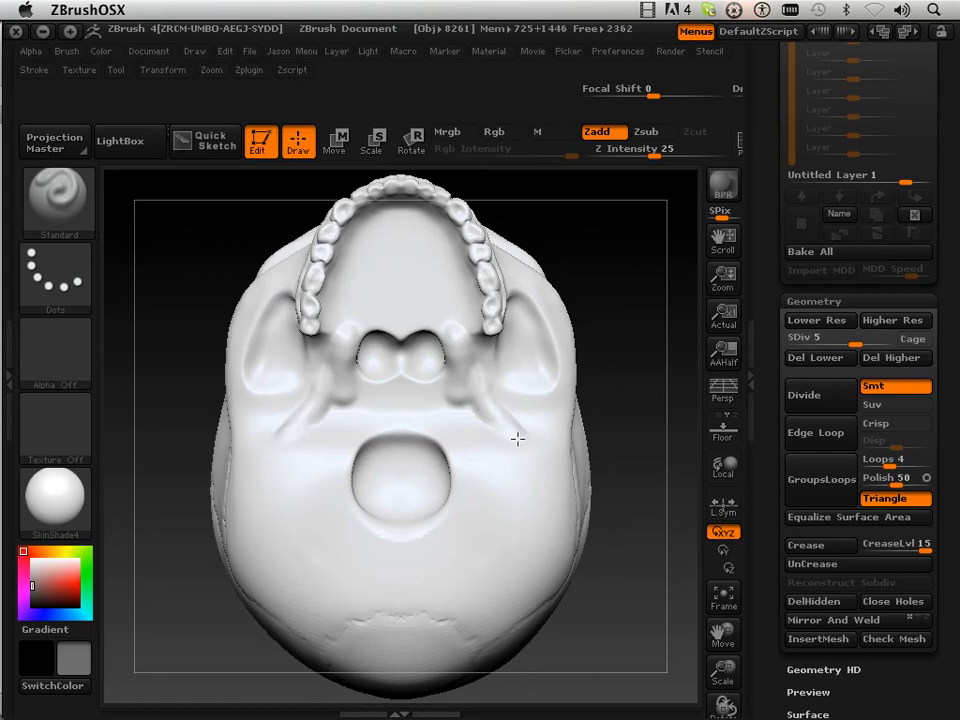
# Refine the underside's bumps and ridges with the Standard brush before checking the reference
pyautogui.click(495, 405)
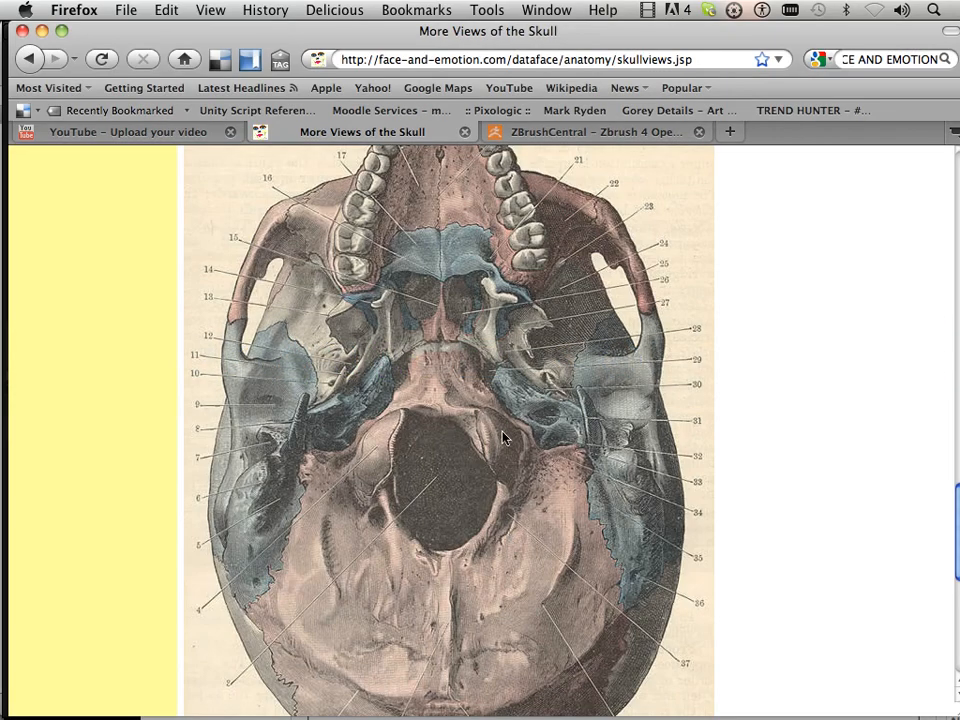
pyautogui.moveTo(450, 590)
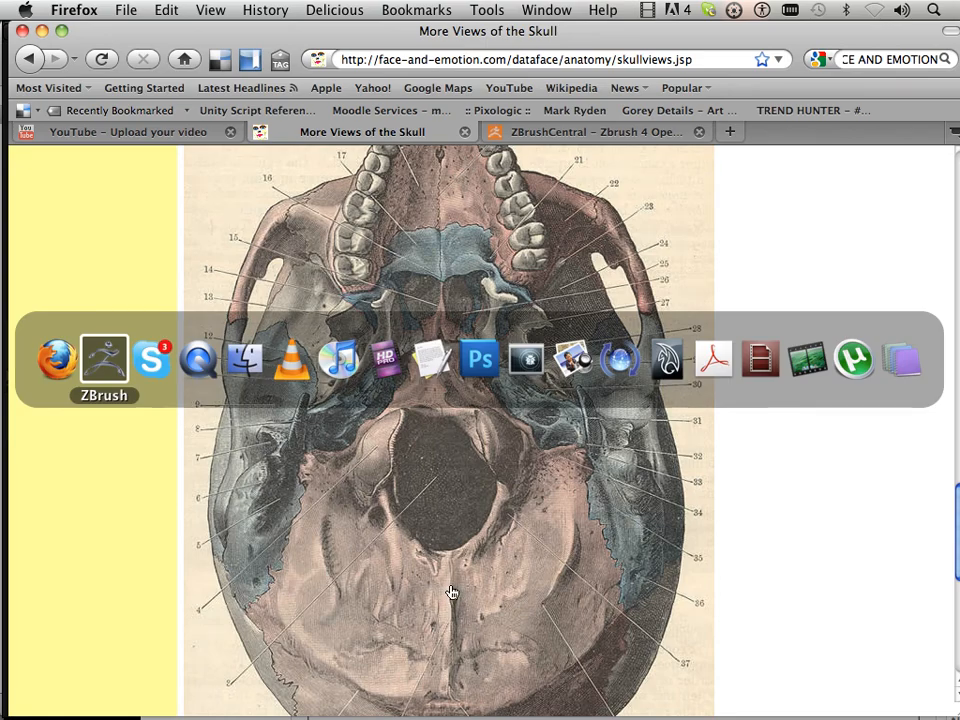
# Review the skull-underside illustration in Firefox, then return to the ZBrush sculpt
pyautogui.click(104, 360)
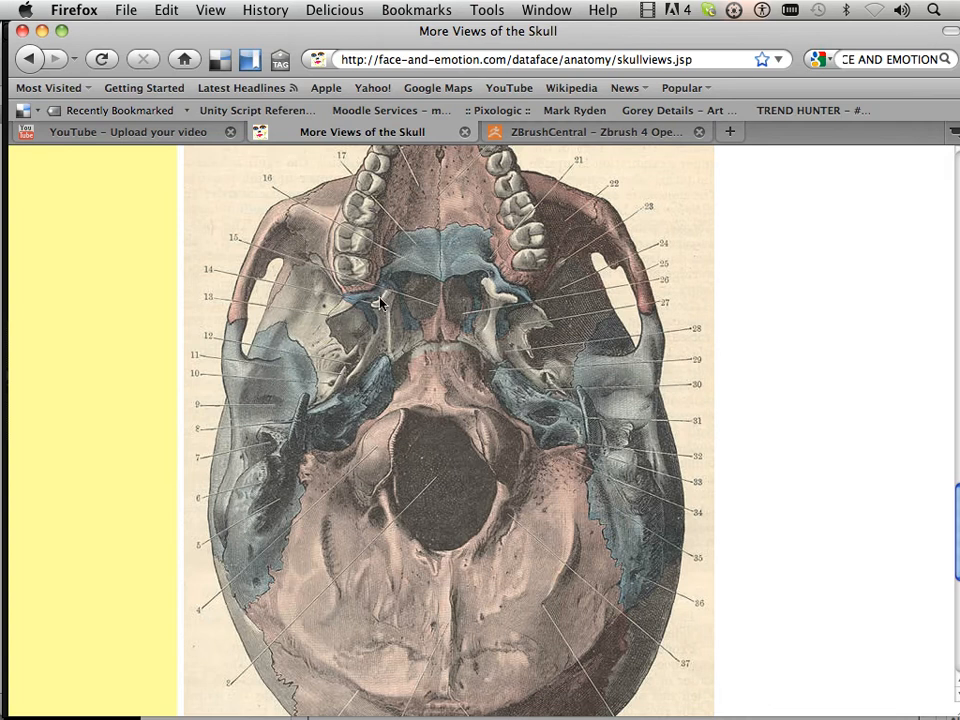
pyautogui.moveTo(595, 368)
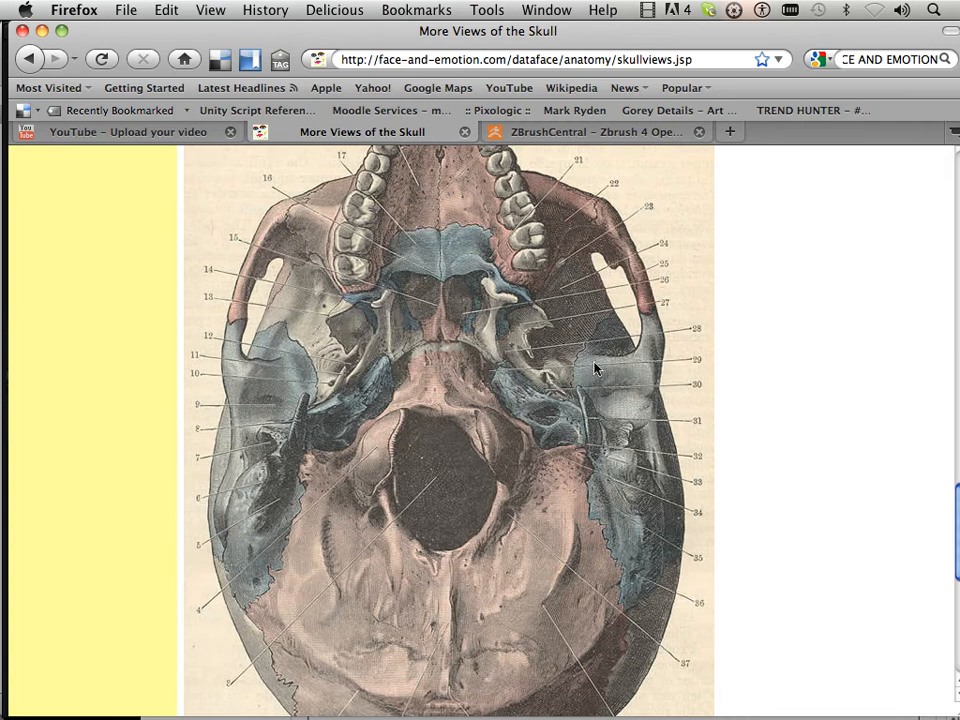
pyautogui.moveTo(640, 278)
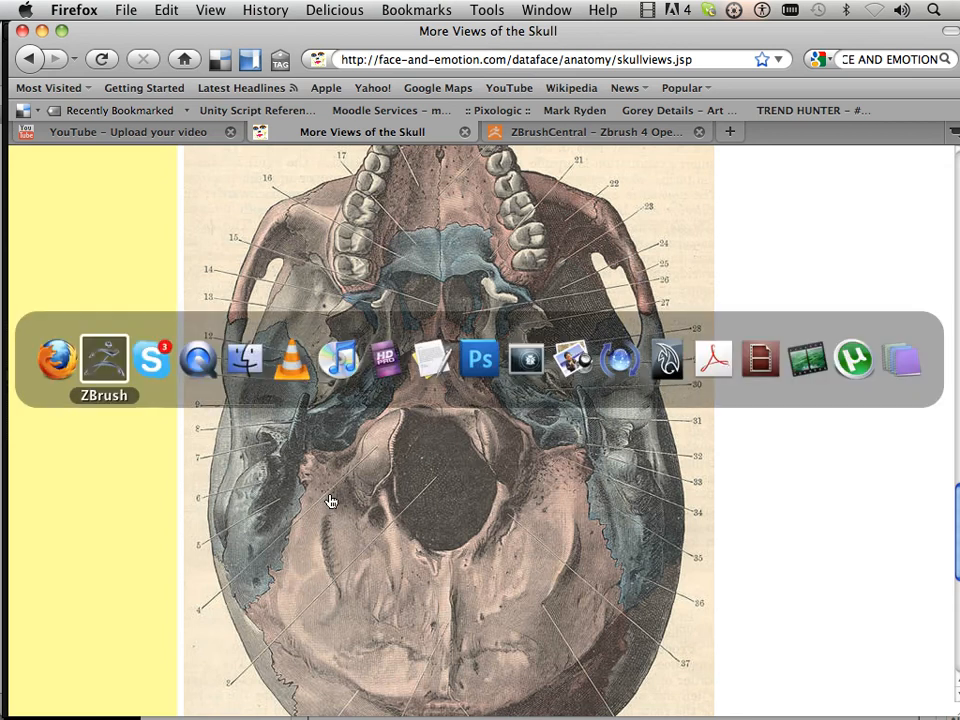
pyautogui.click(104, 358)
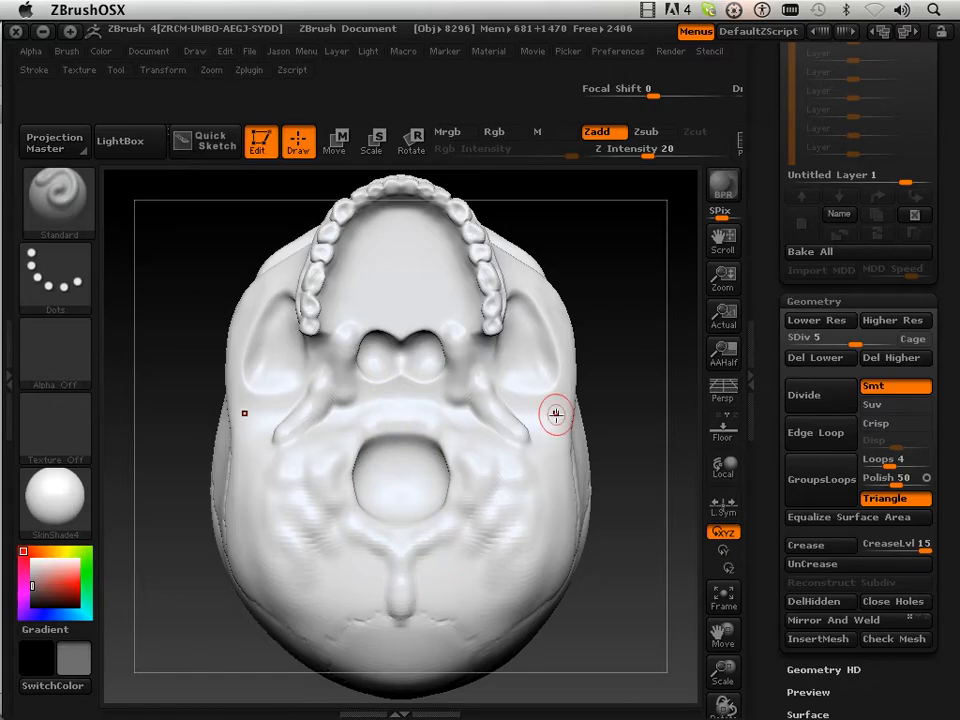
# Lightly smooth the skull underside with the Smooth brush and bring up the brush palette
pyautogui.click(646, 131)
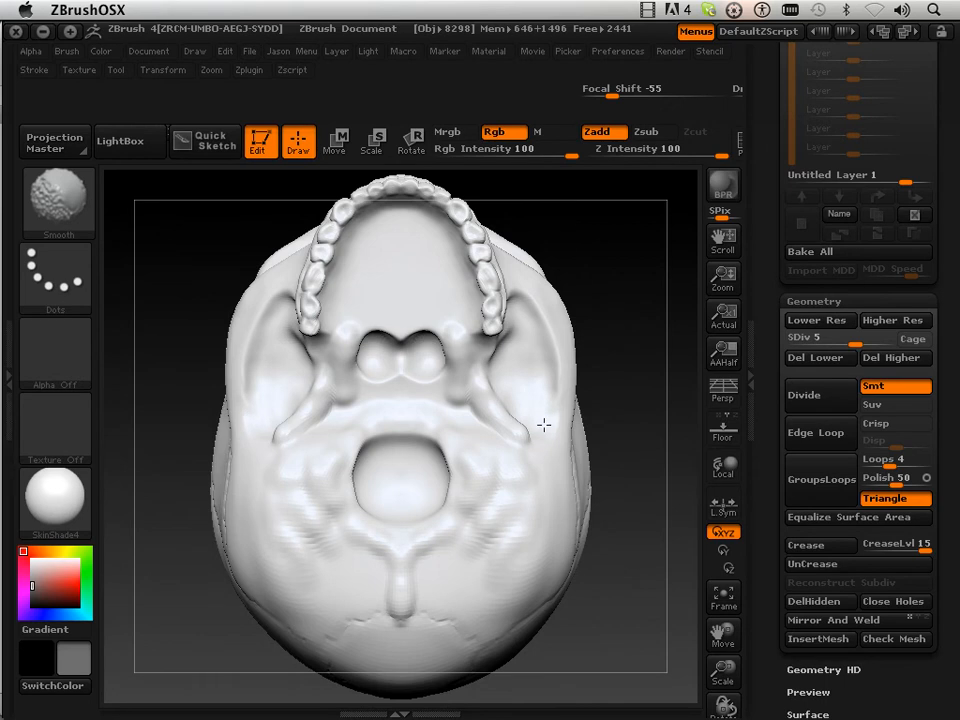
pyautogui.click(58, 200)
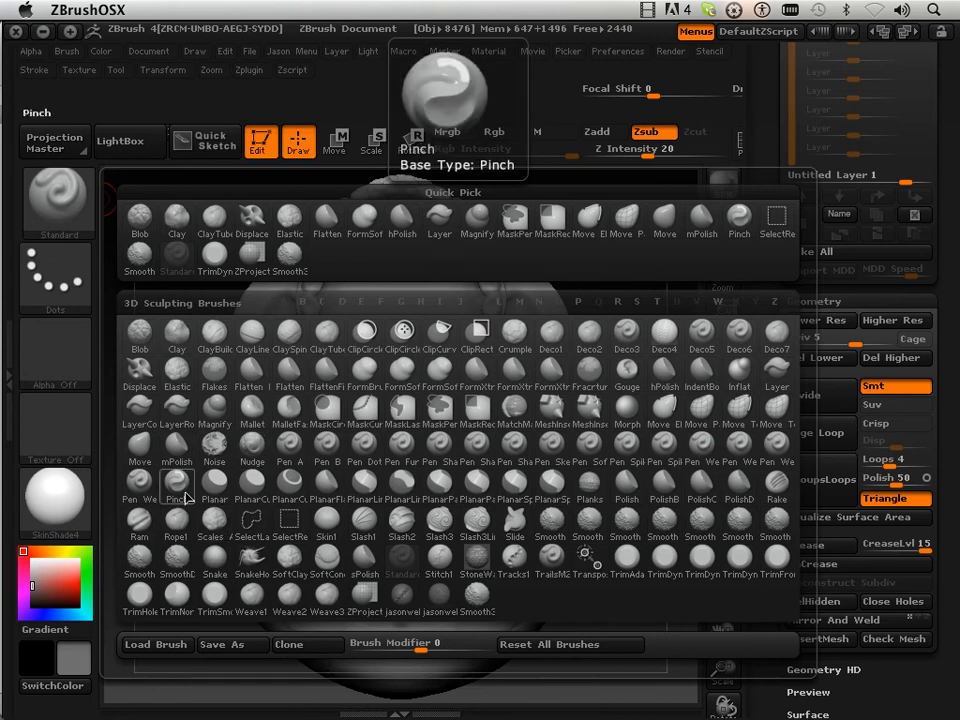
# Select the Pinch brush and start crisping ridges around the foramen magnum
pyautogui.click(176, 470)
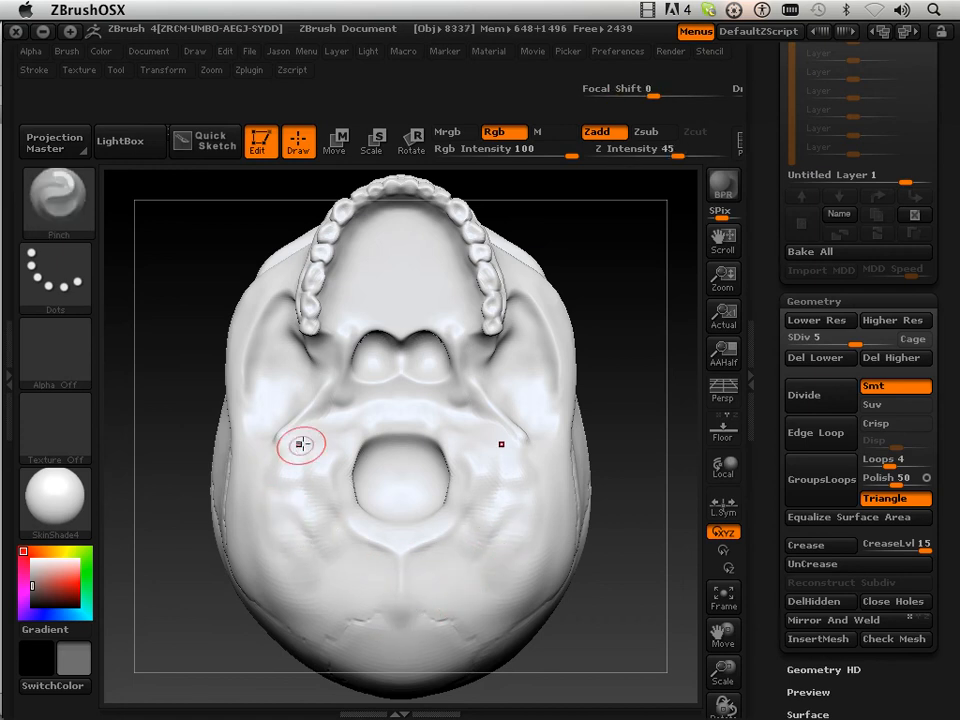
# Pinch sharp ridges outlining the foramen magnum, condyles and mastoids at Z Intensity 45
pyautogui.moveTo(300, 445); pyautogui.dragTo(267, 530)
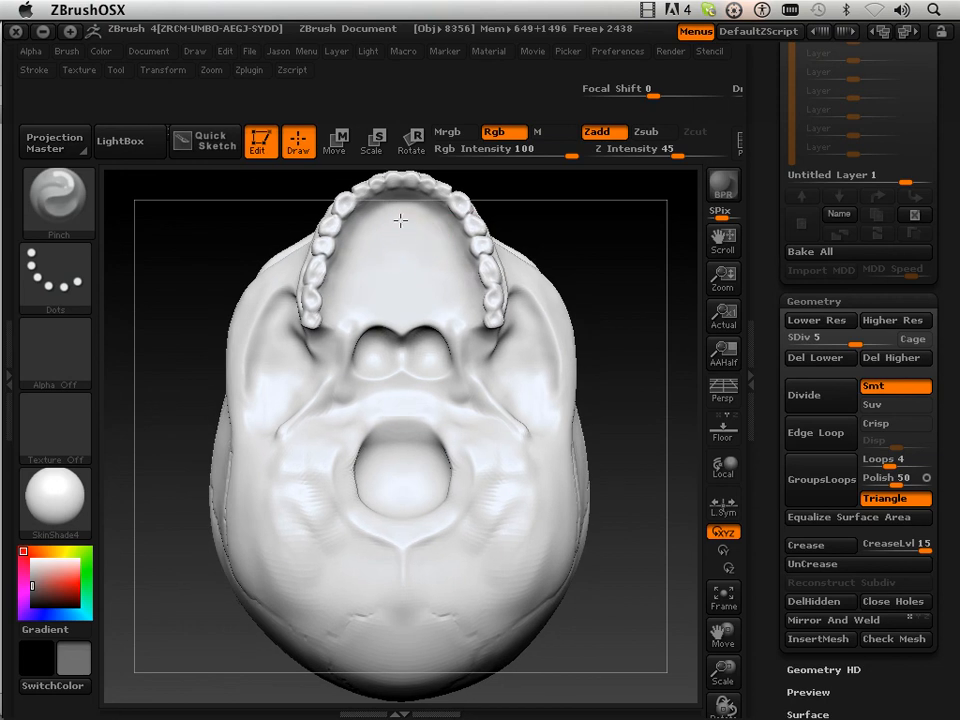
pyautogui.click(645, 131)
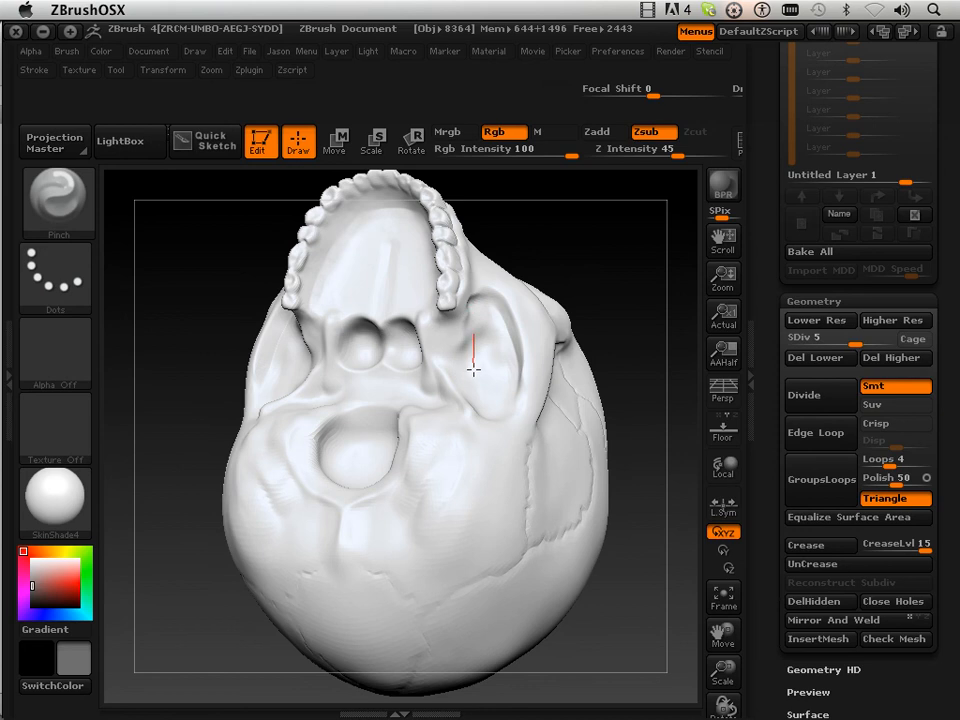
# Even out the lower underside planes with the Flatten brush at Z Intensity 15
pyautogui.moveTo(475, 370); pyautogui.dragTo(417, 440)
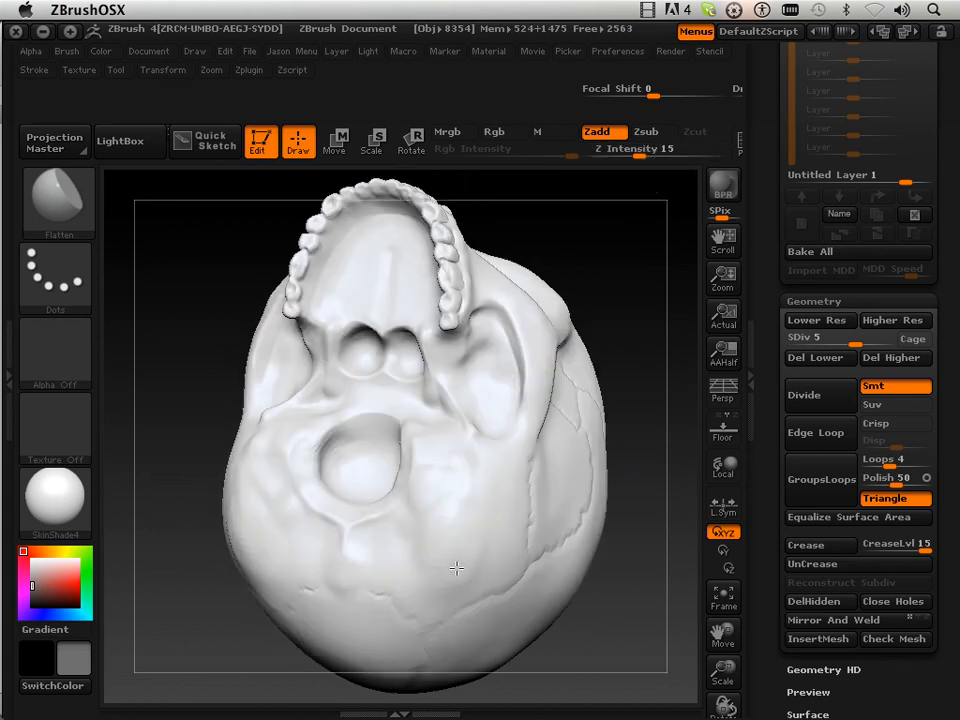
pyautogui.moveTo(475, 577)
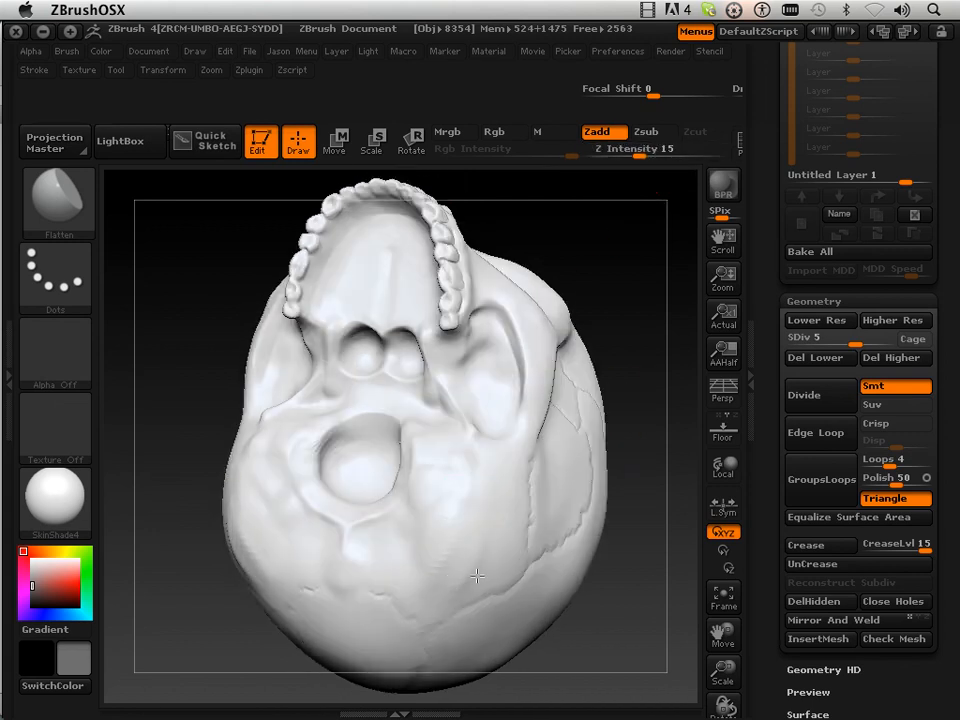
pyautogui.moveTo(475, 575); pyautogui.dragTo(385, 512)
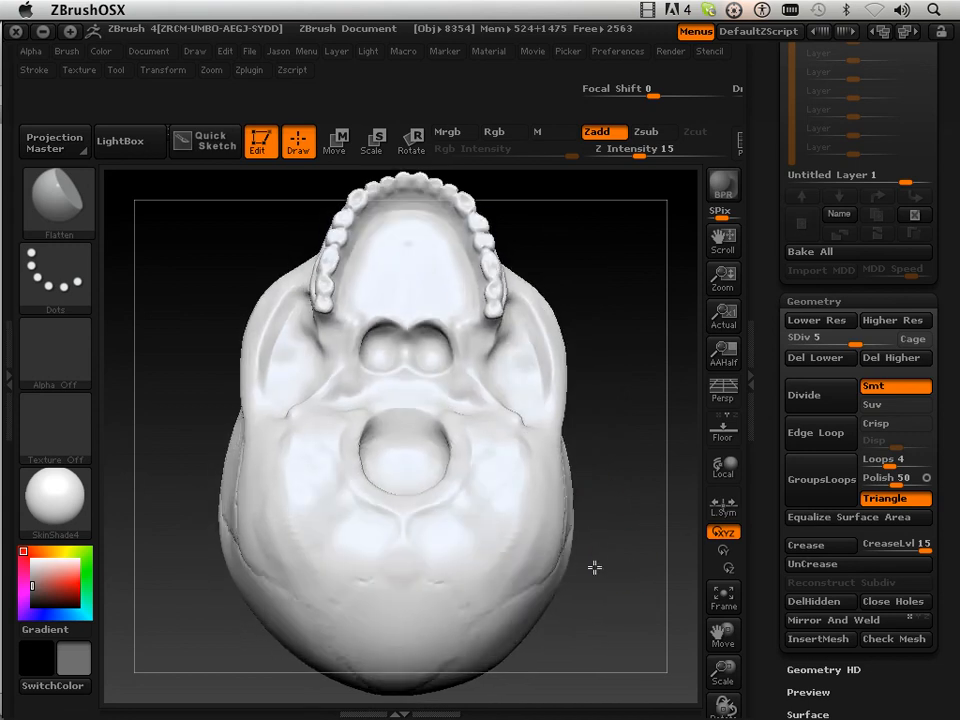
pyautogui.click(57, 203)
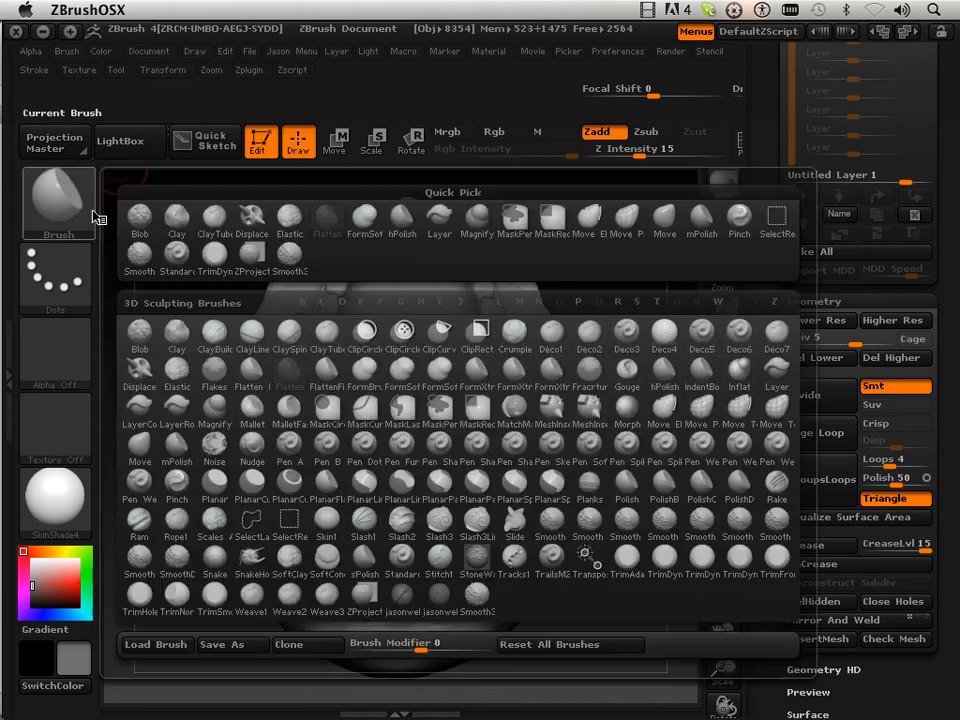
# Choose the Standard brush with Zsub on and Z Intensity 8
pyautogui.click(289, 448)
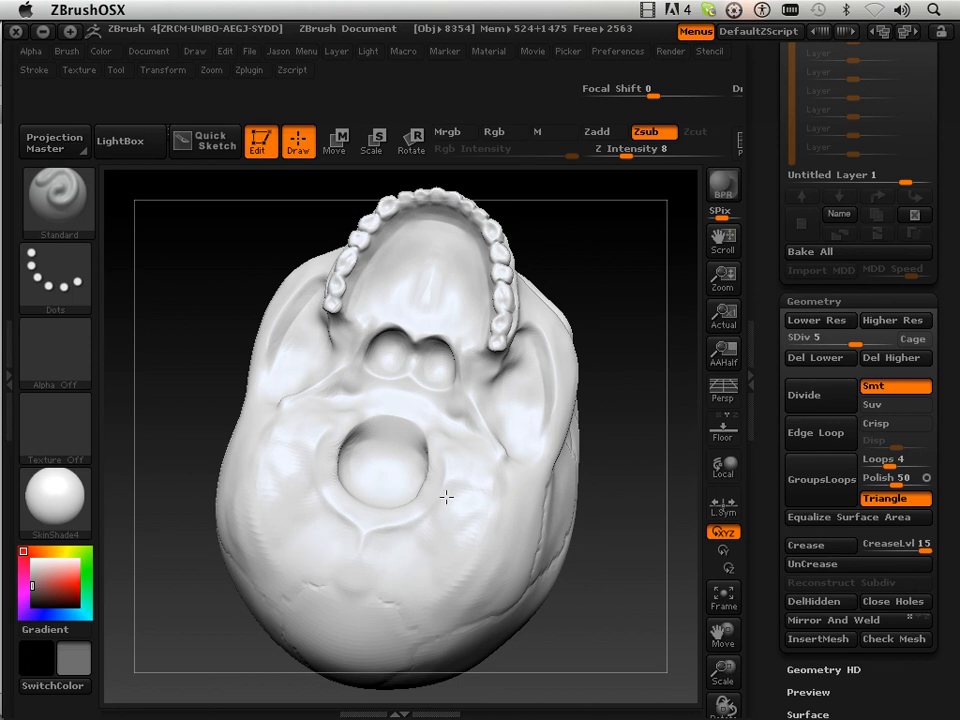
# Add light Standard-brush detail beside the large opening and under the cheekbone, checking from side and front
pyautogui.click(596, 131)
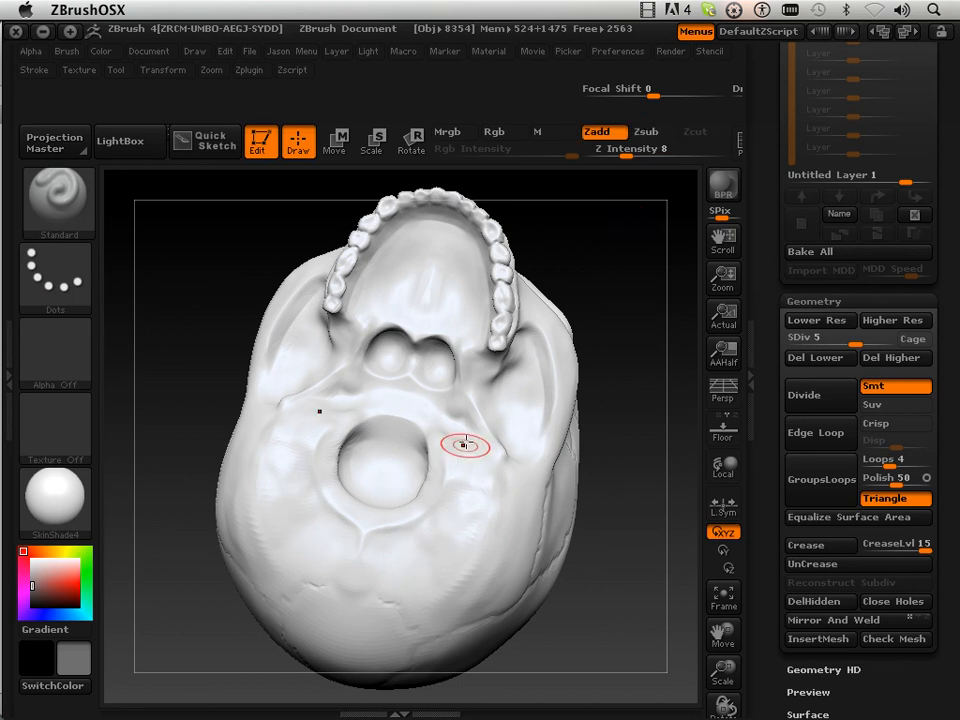
pyautogui.moveTo(420, 410)
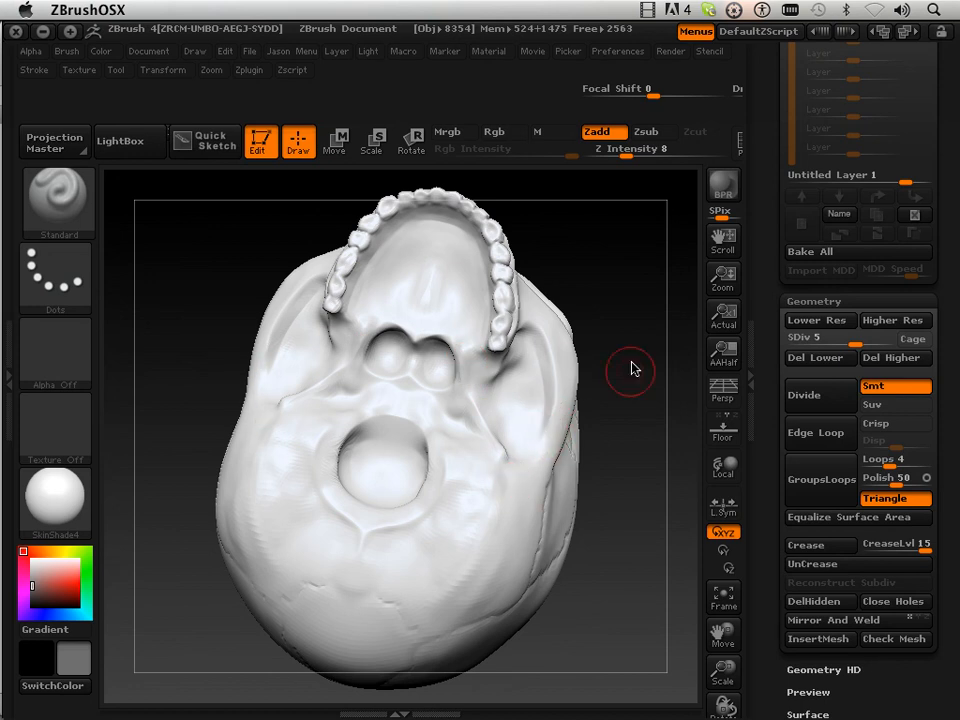
pyautogui.moveTo(630, 370); pyautogui.dragTo(385, 372)
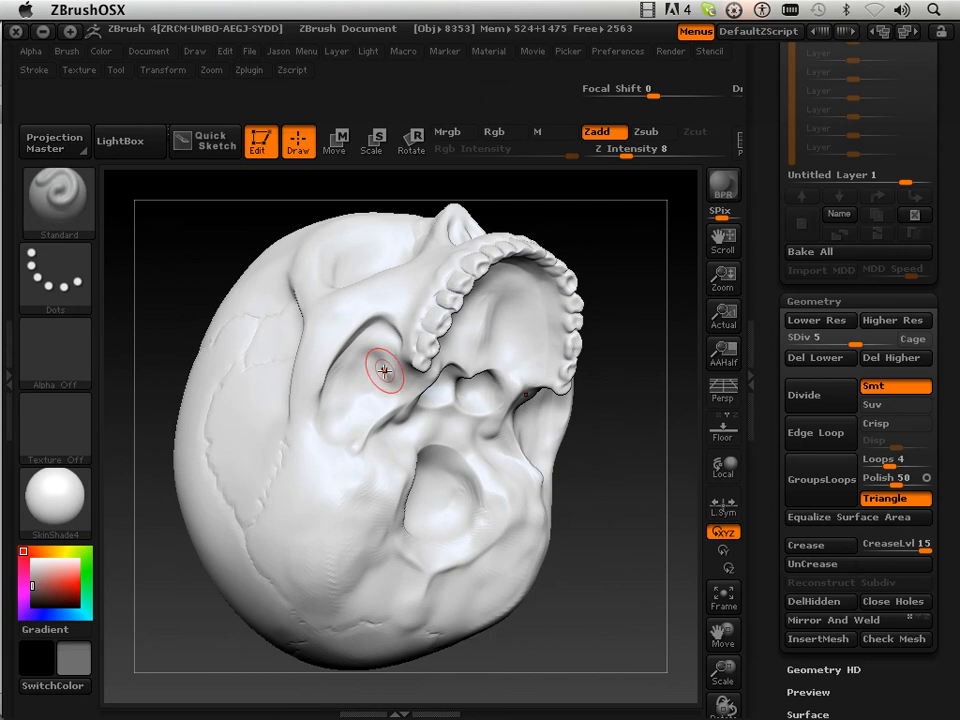
pyautogui.moveTo(348, 375)
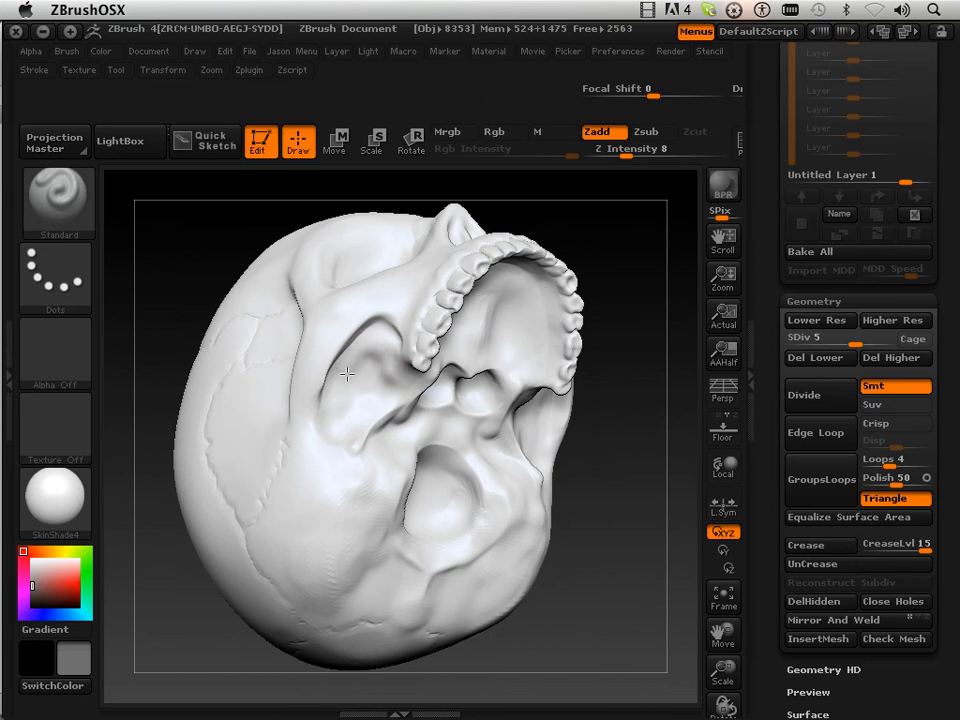
pyautogui.click(646, 131)
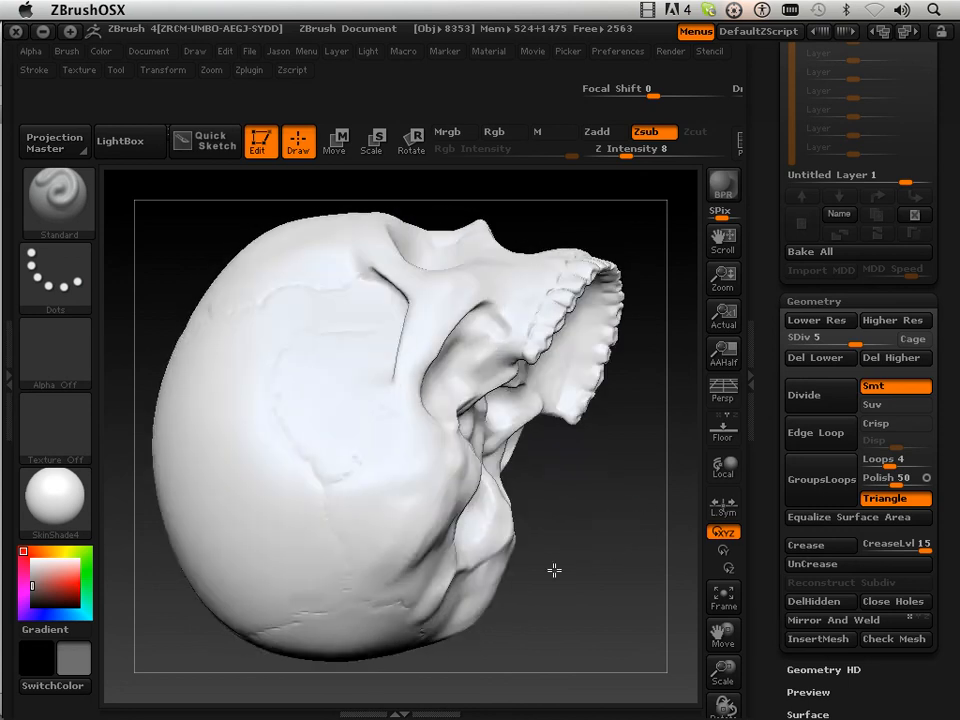
pyautogui.moveTo(555, 570); pyautogui.dragTo(636, 554)
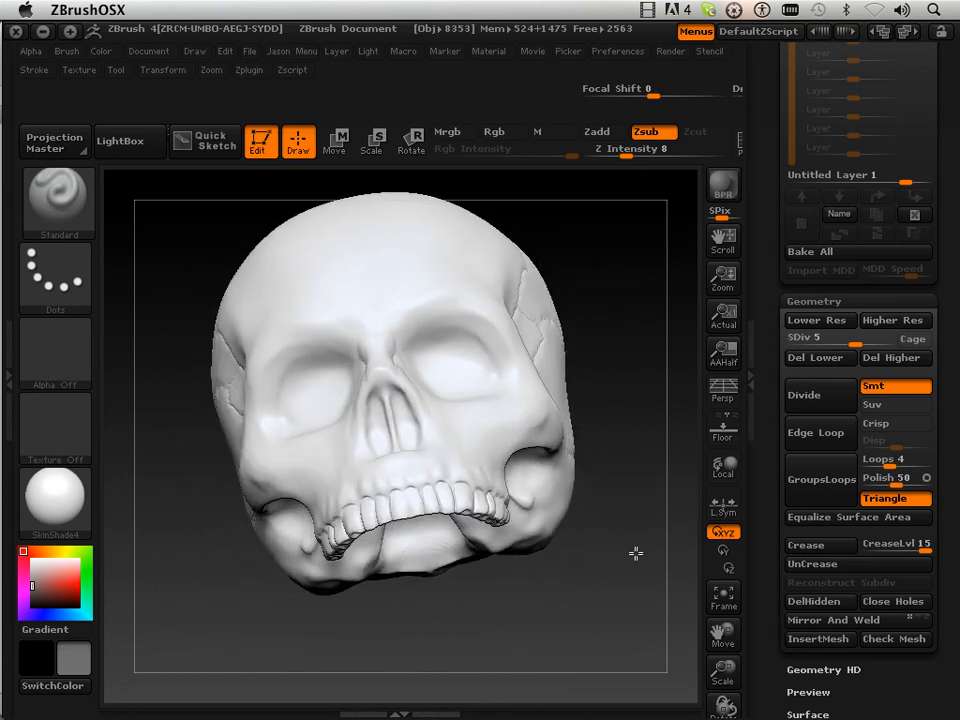